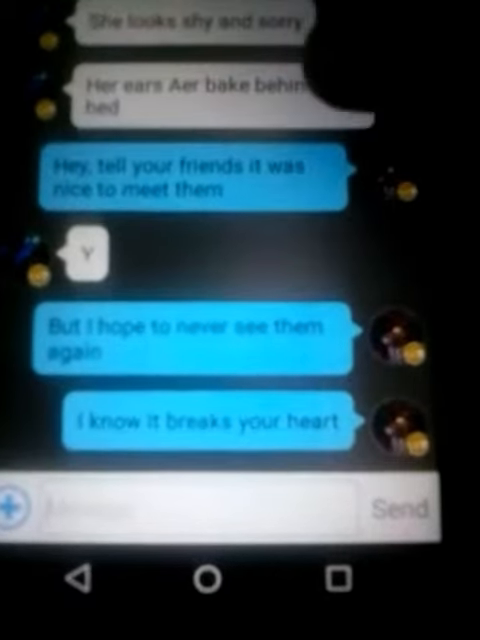
pyautogui.scroll(-3)
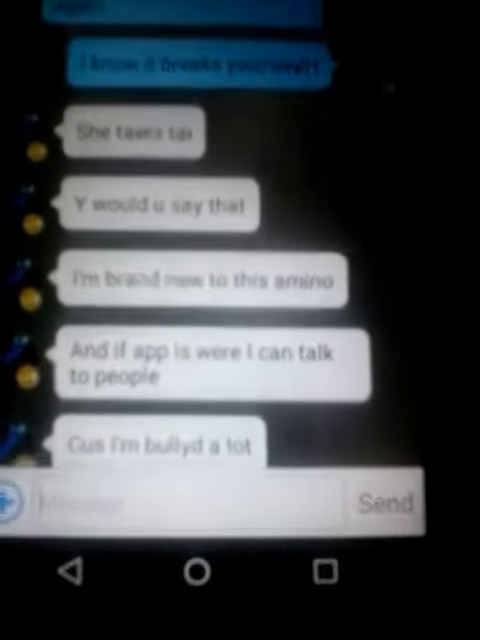